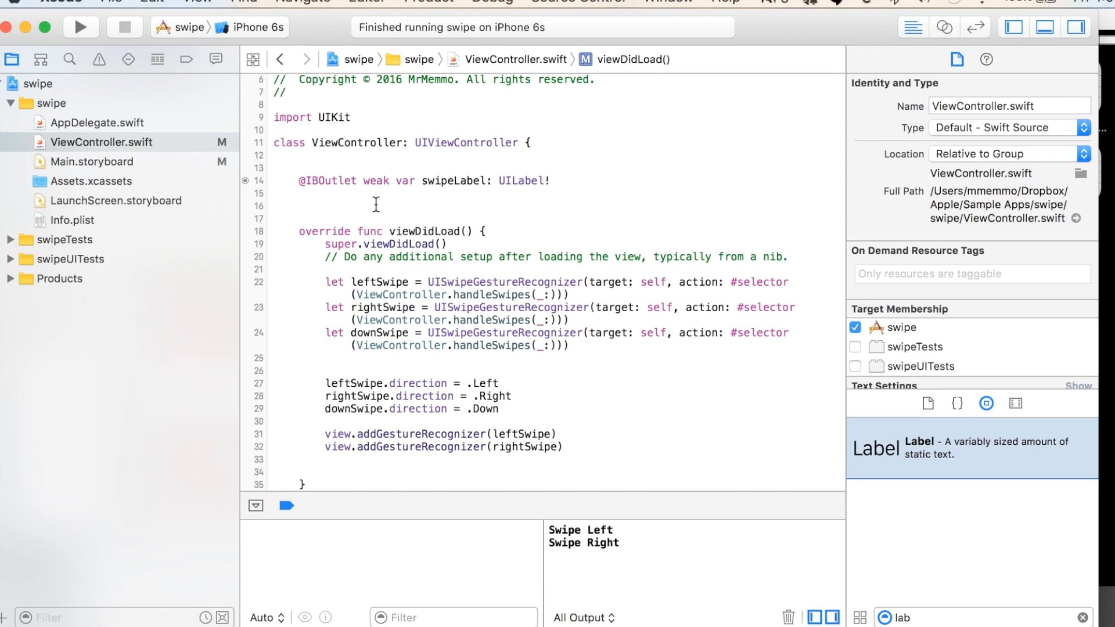
pyautogui.moveTo(114, 135)
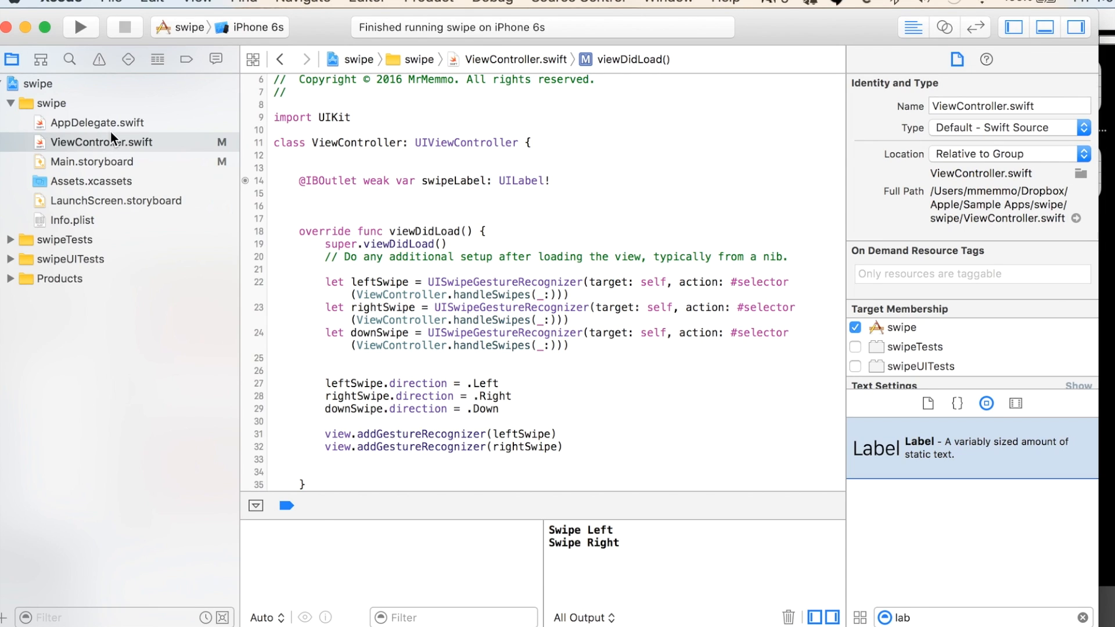
pyautogui.moveTo(314, 44)
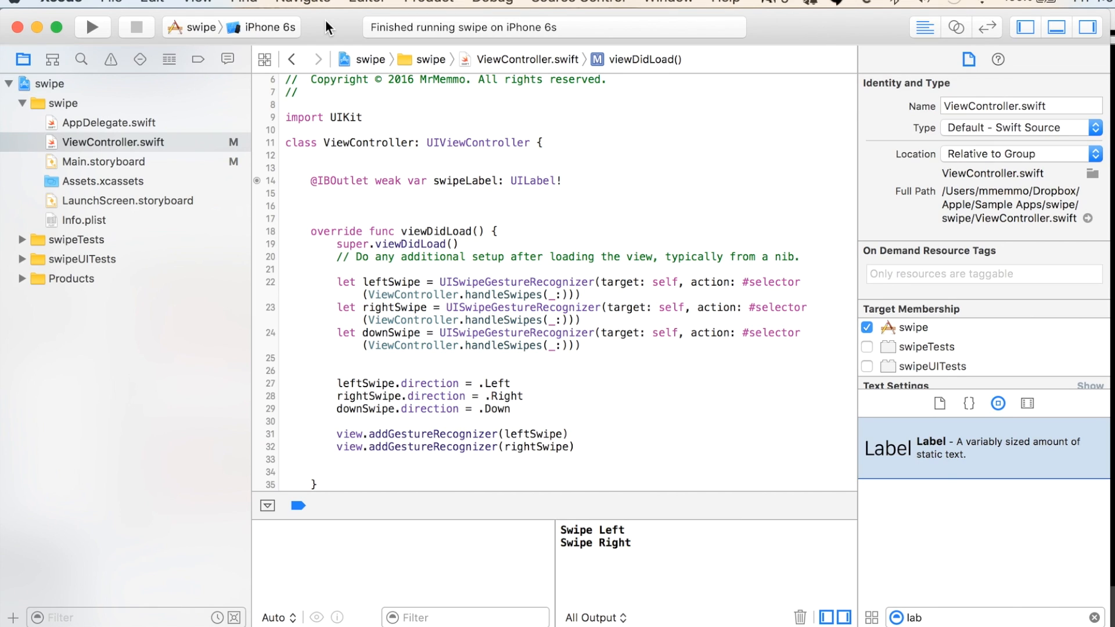
pyautogui.moveTo(349, 67)
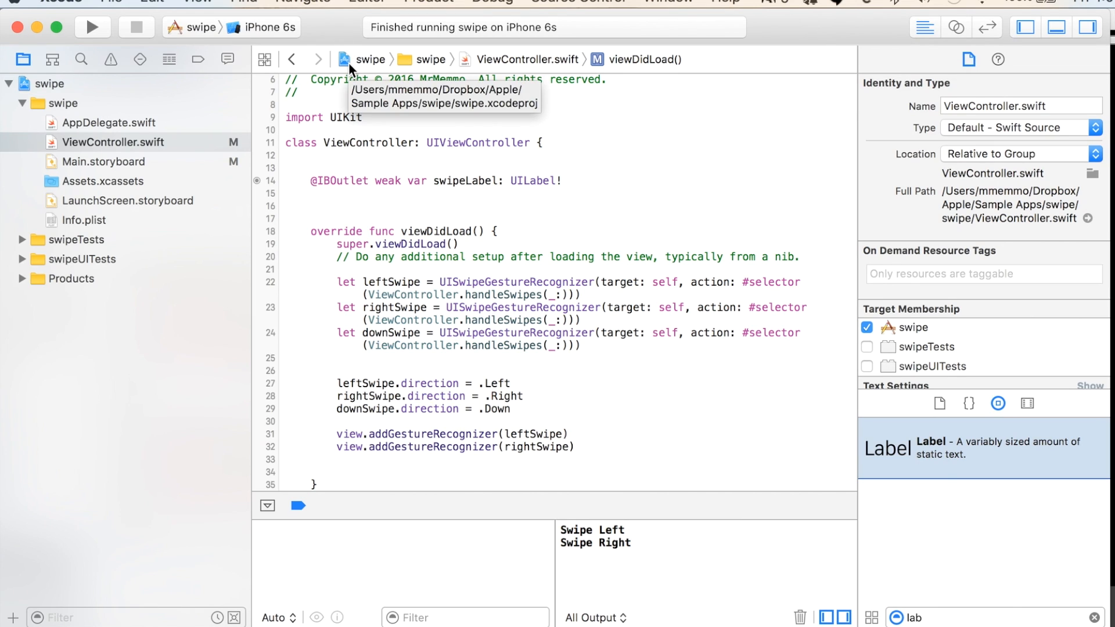
pyautogui.moveTo(294, 93)
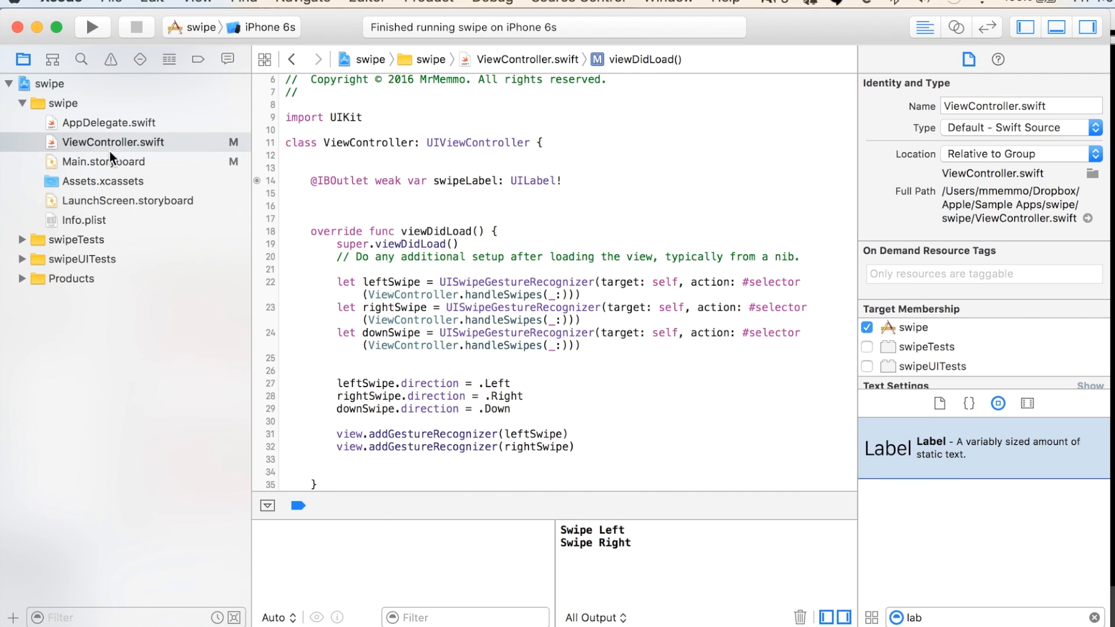
pyautogui.moveTo(56, 169)
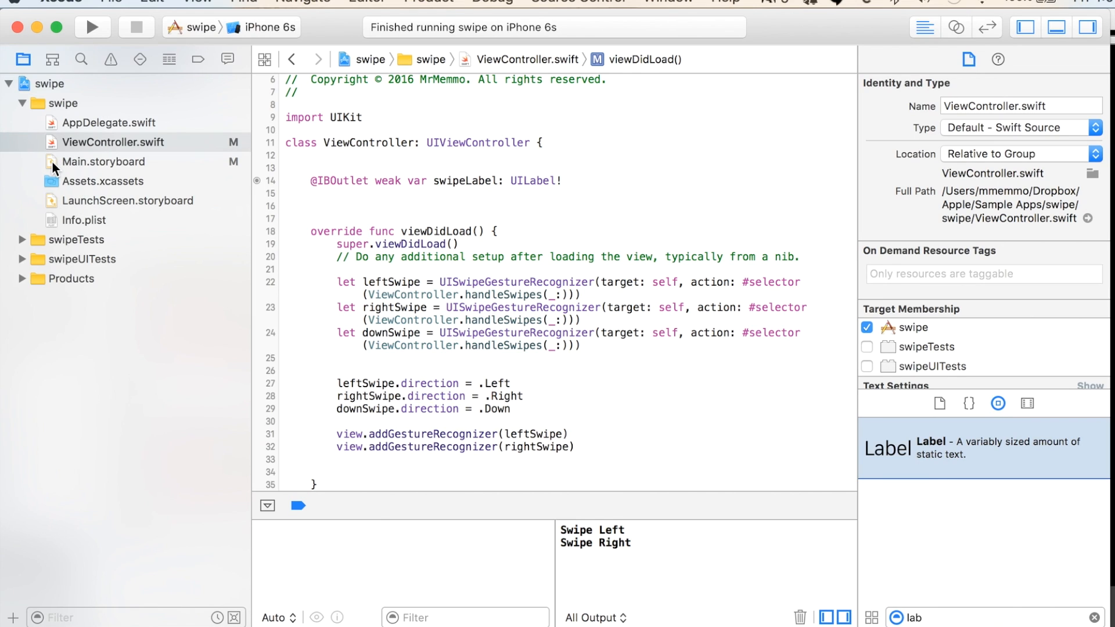
# Look over the main storyboard, then return to ViewController.swift.
pyautogui.click(103, 162)
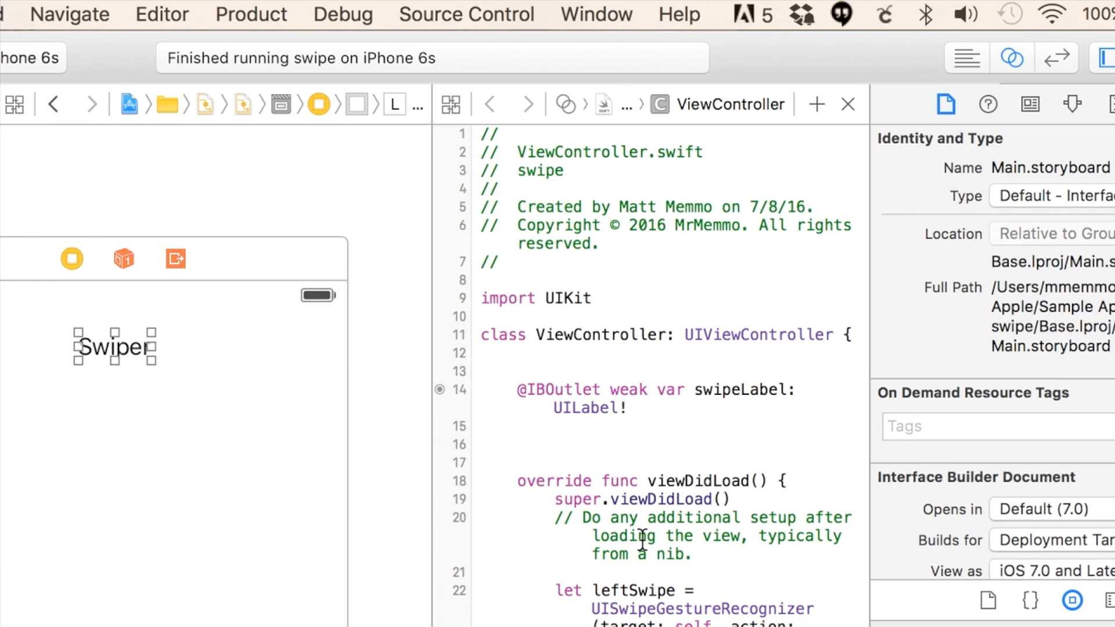
pyautogui.scroll(-3)
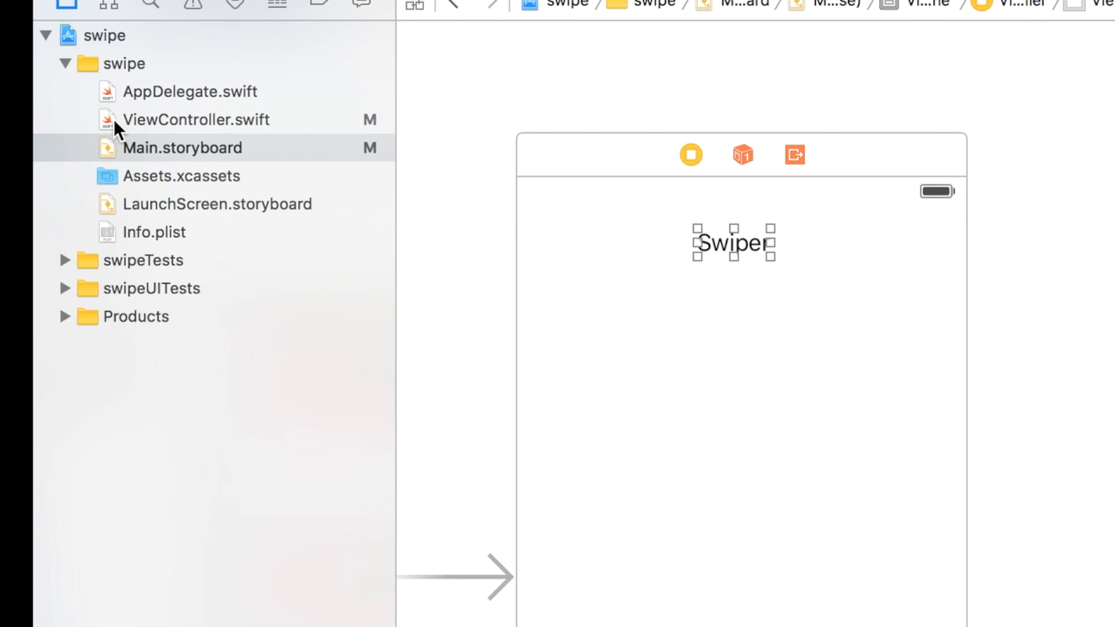
pyautogui.click(195, 120)
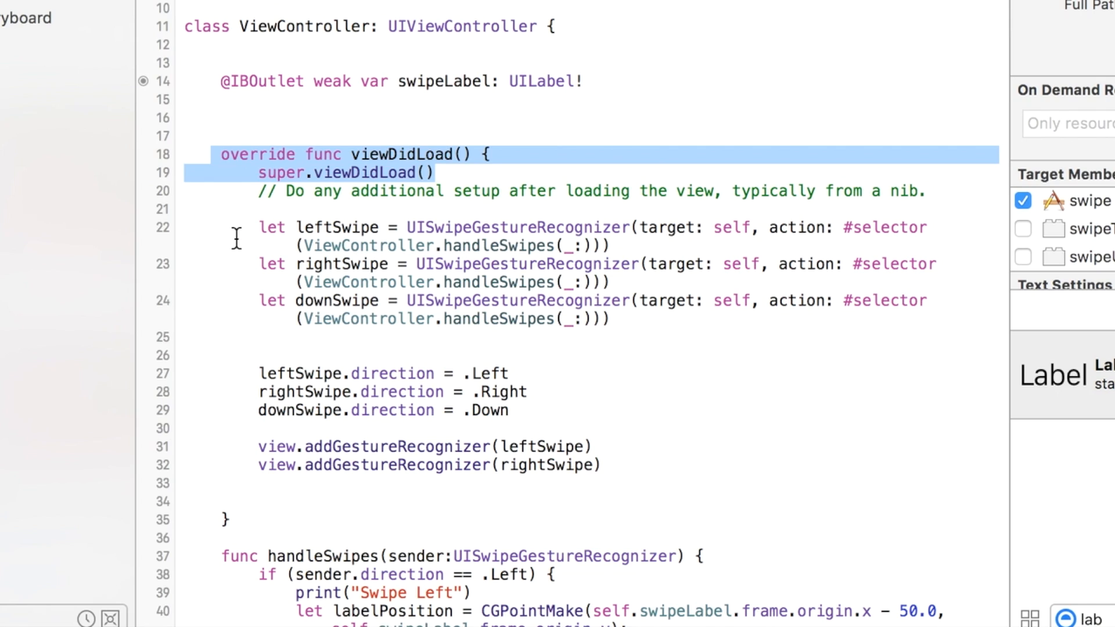
# Delete the downSwipe recognizer declaration and its direction line.
pyautogui.click(245, 228)
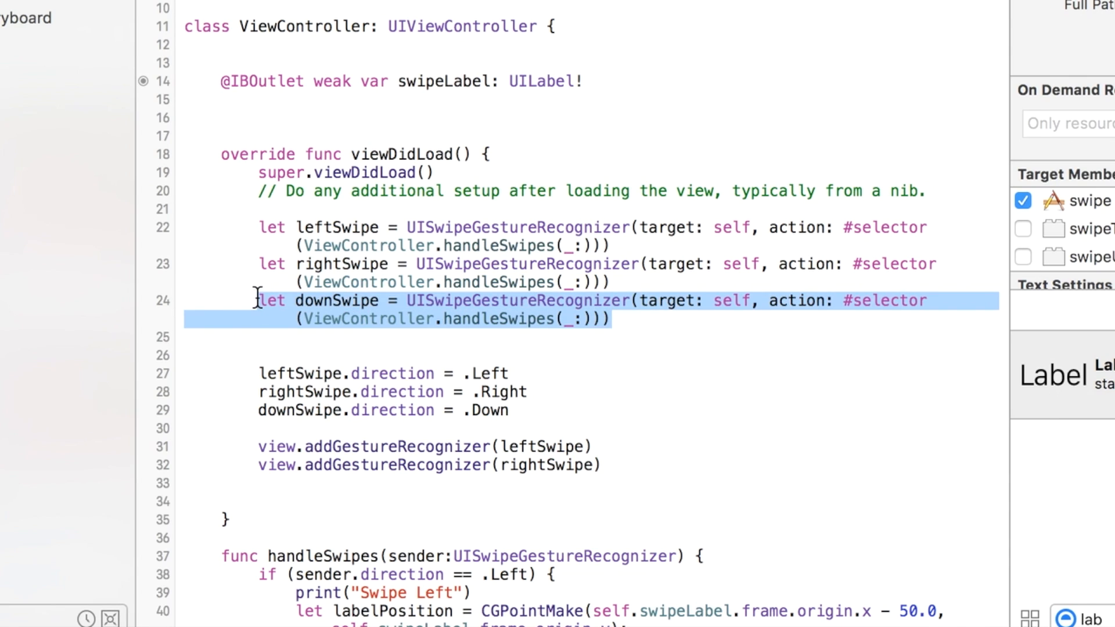
pyautogui.press('Delete')
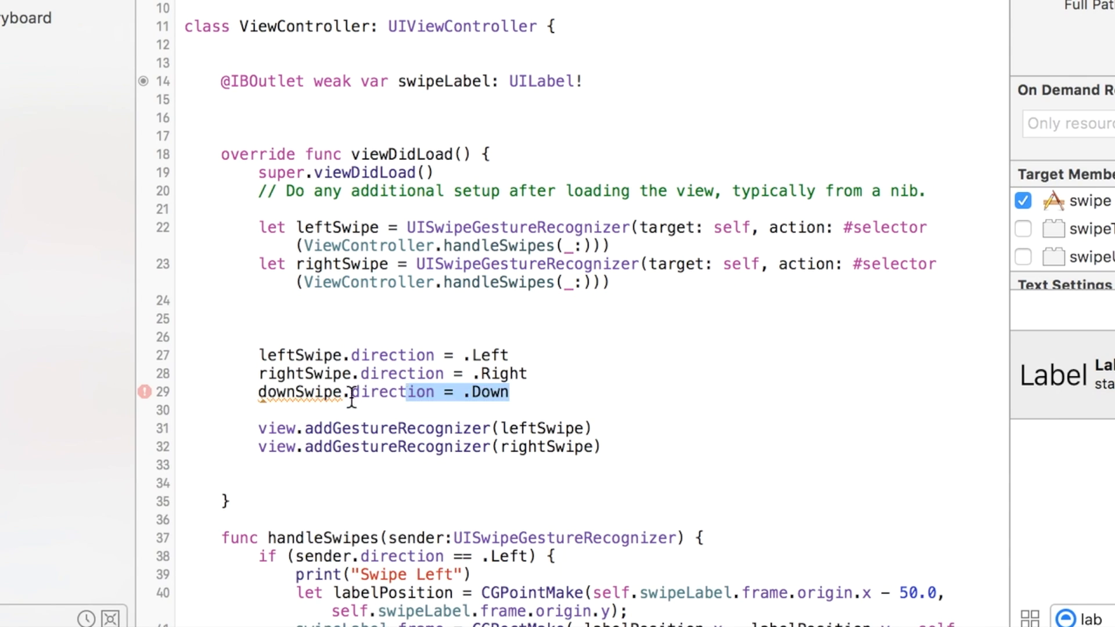
pyautogui.press('Backspace')
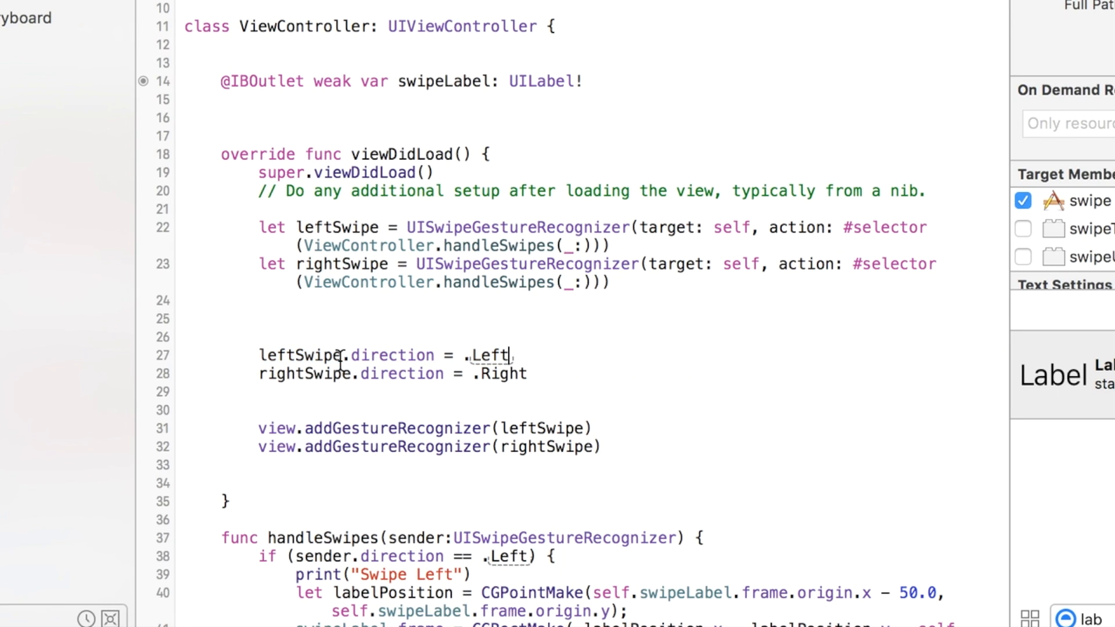
# Reassign leftSwipe.direction to .Left via autocomplete.
pyautogui.click(562, 226)
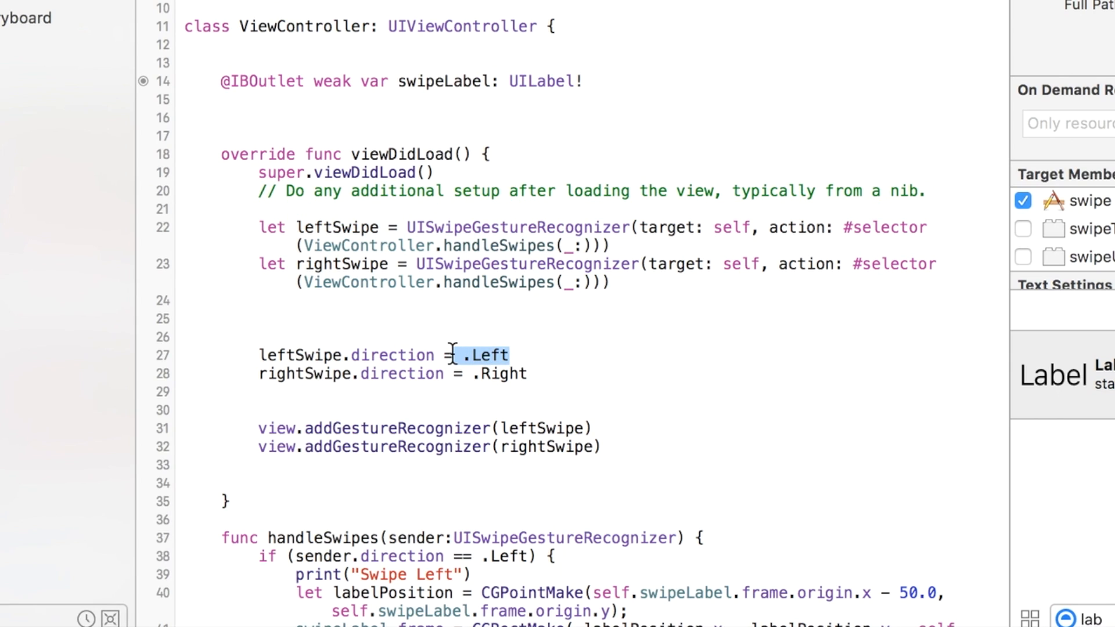
pyautogui.press('Delete')
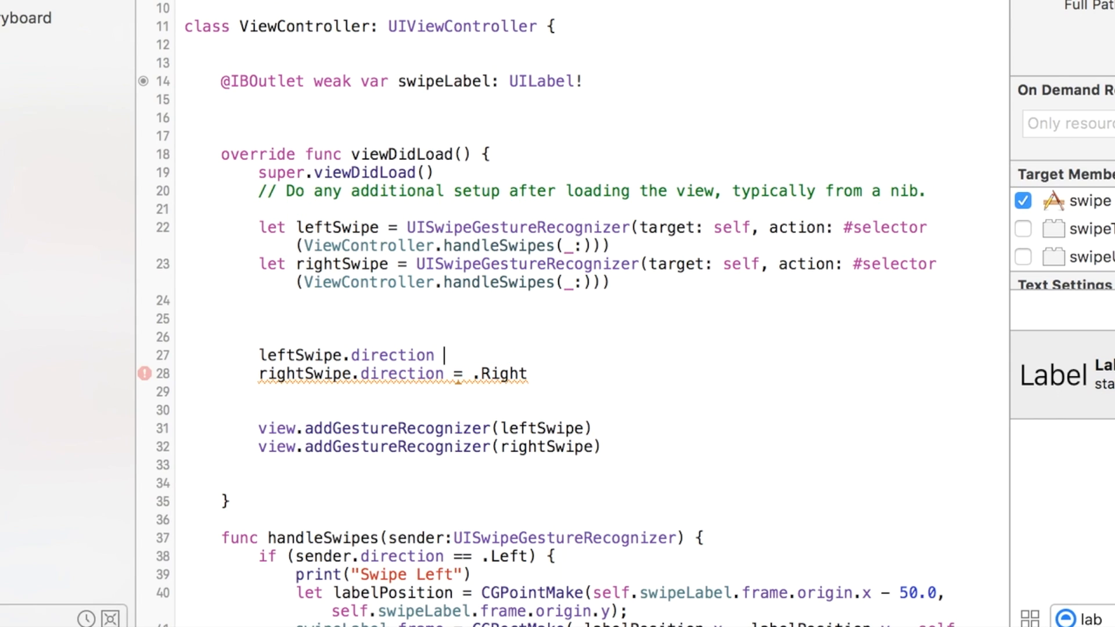
pyautogui.write('=')
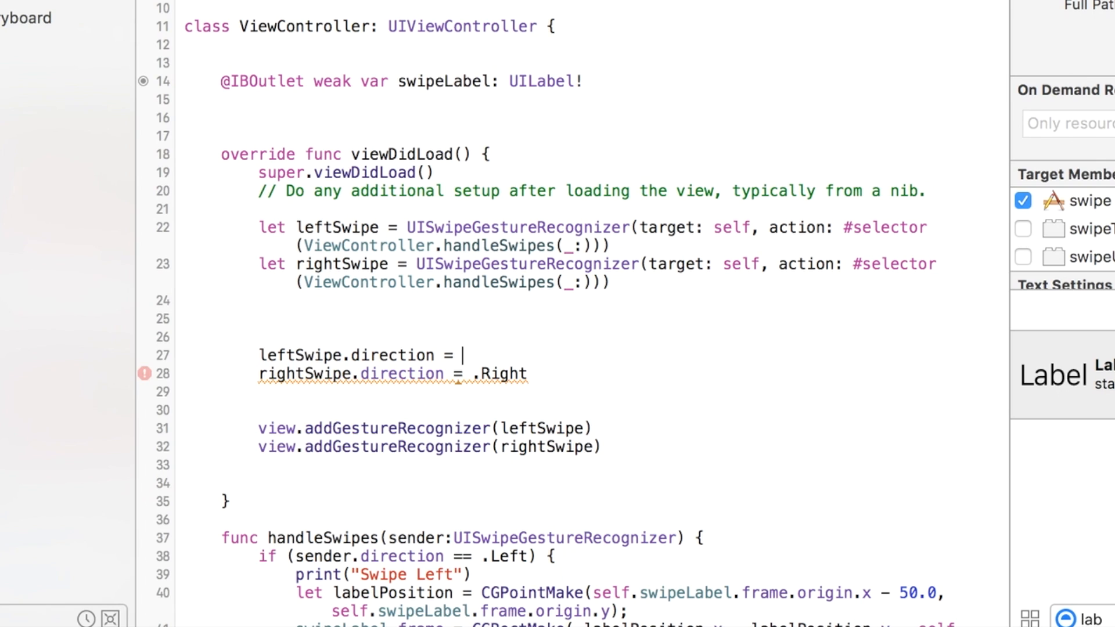
pyautogui.write('.')
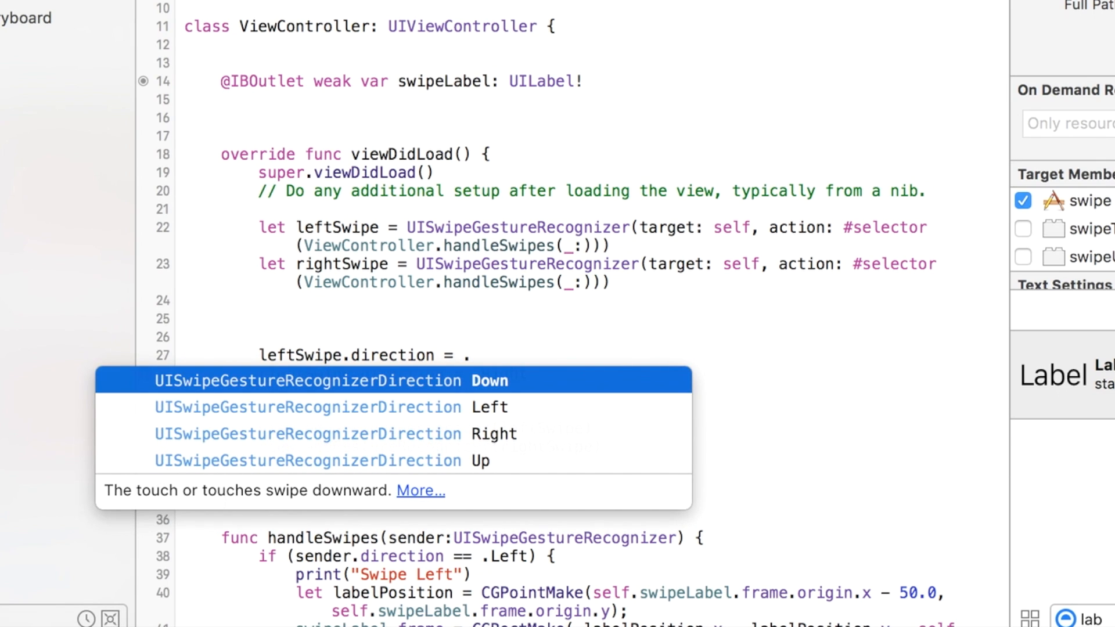
pyautogui.moveTo(492, 407)
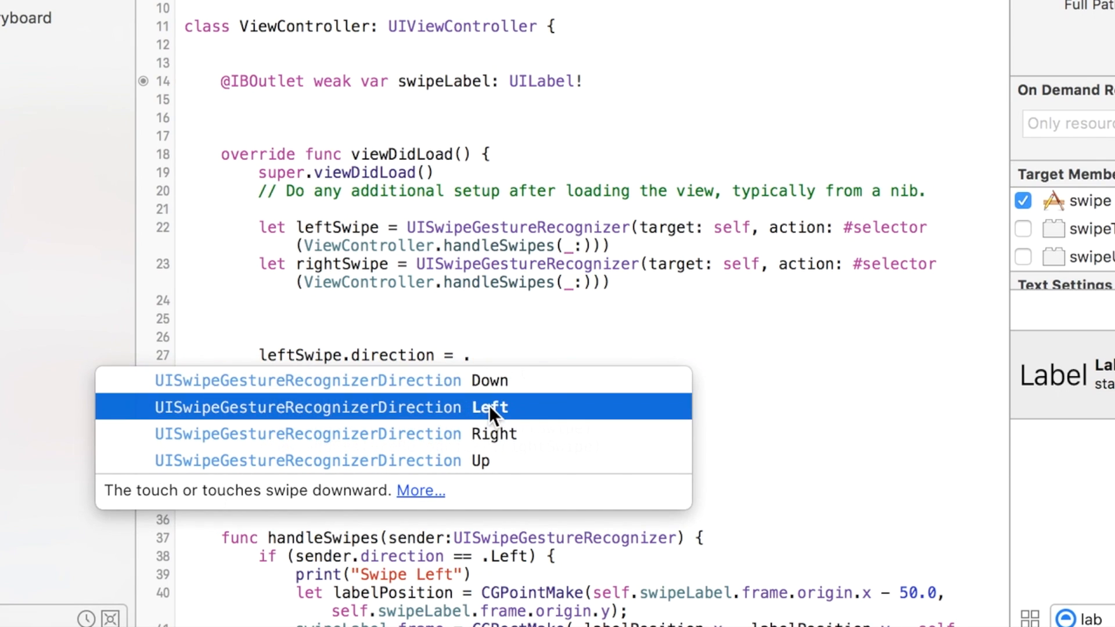
pyautogui.click(487, 408)
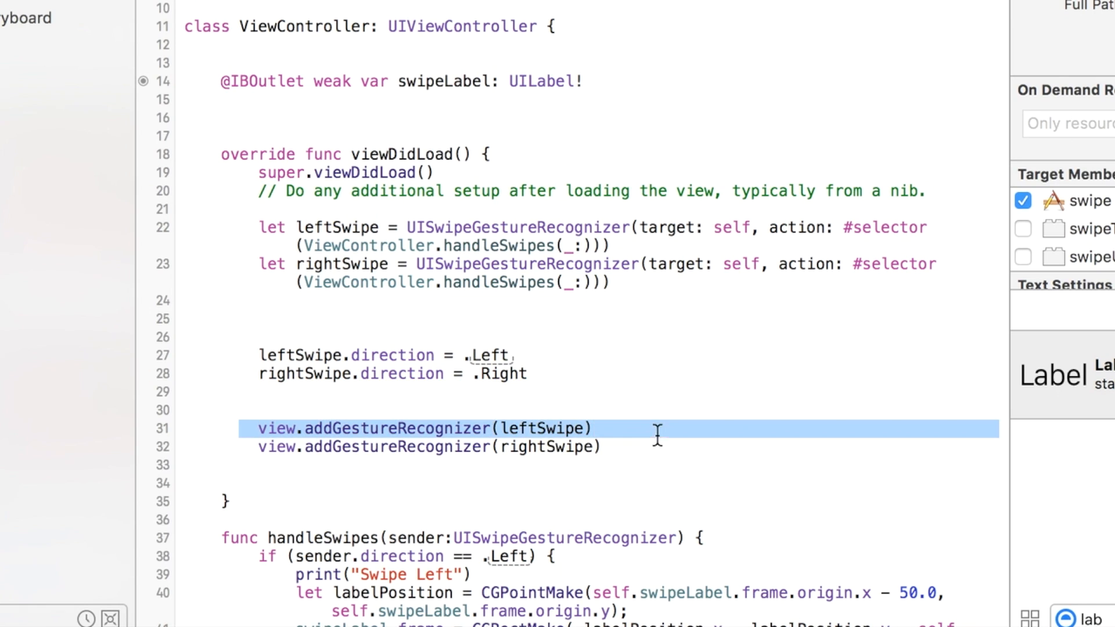
pyautogui.click(654, 446)
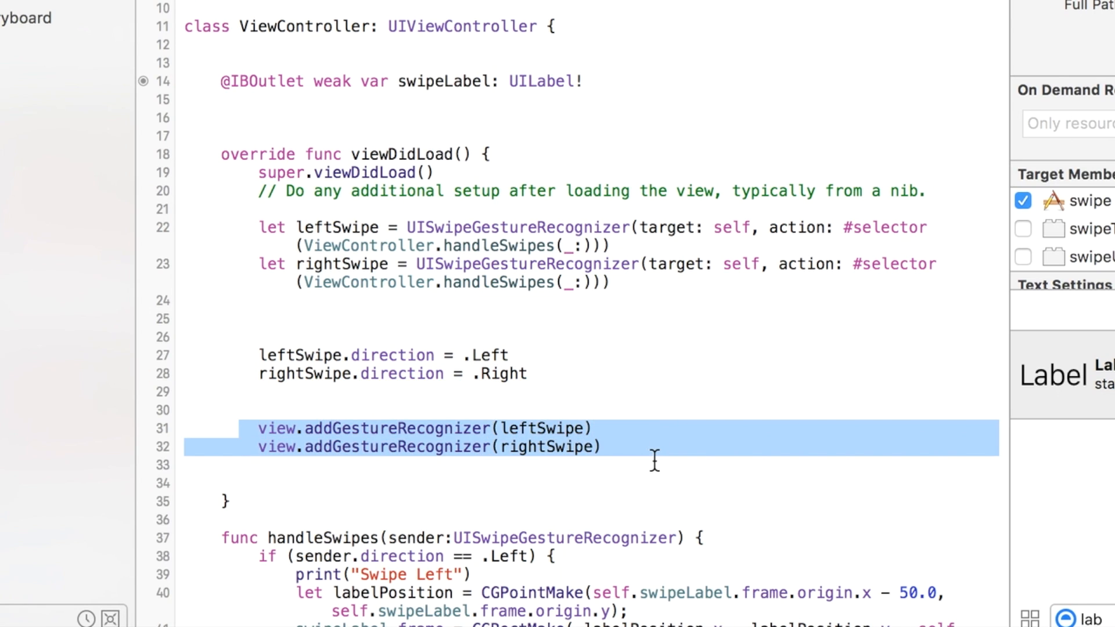
pyautogui.scroll(-3)
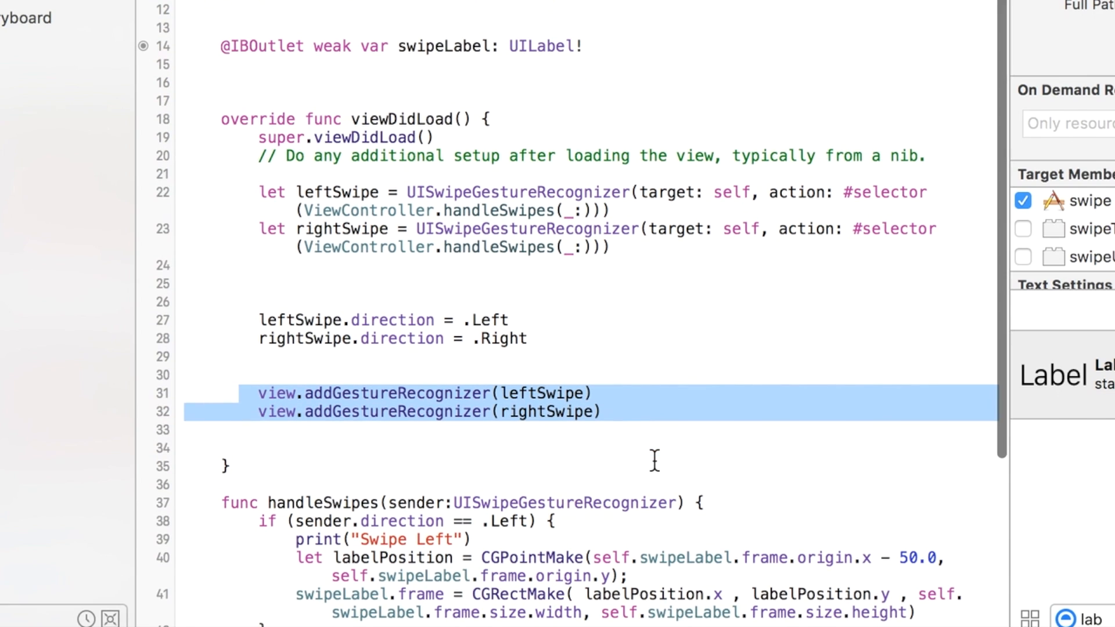
pyautogui.moveTo(444, 256)
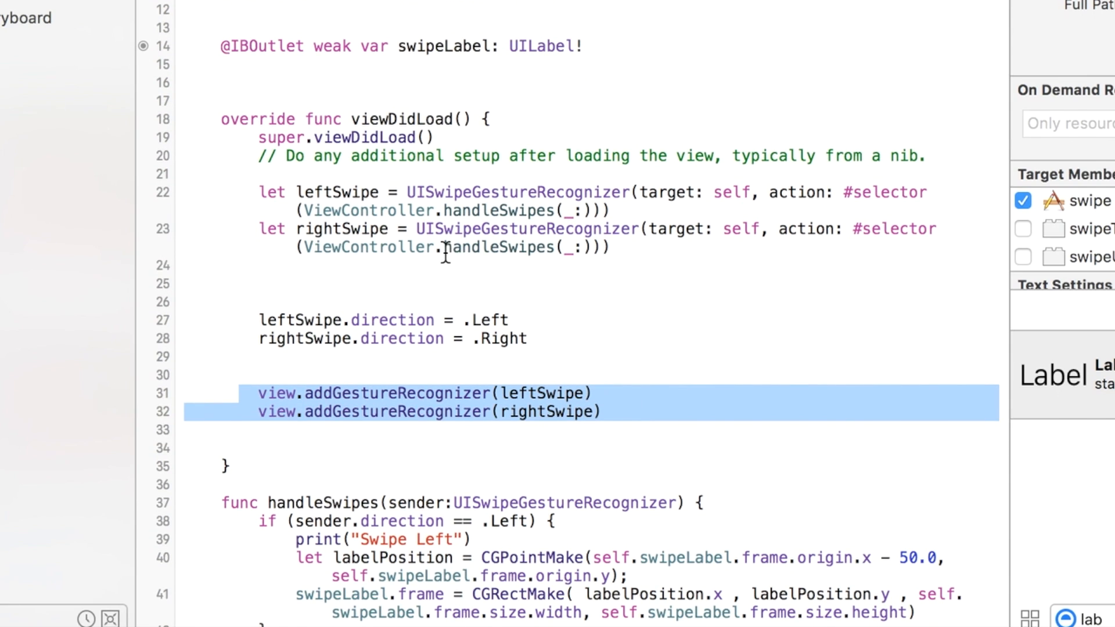
pyautogui.doubleClick(497, 247)
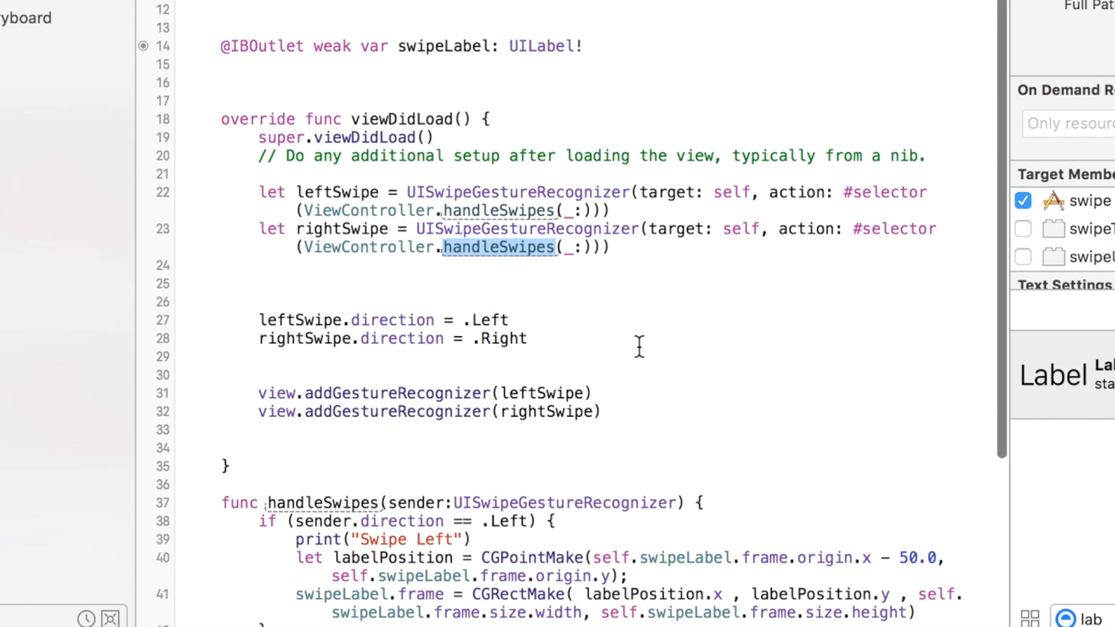
pyautogui.scroll(-3)
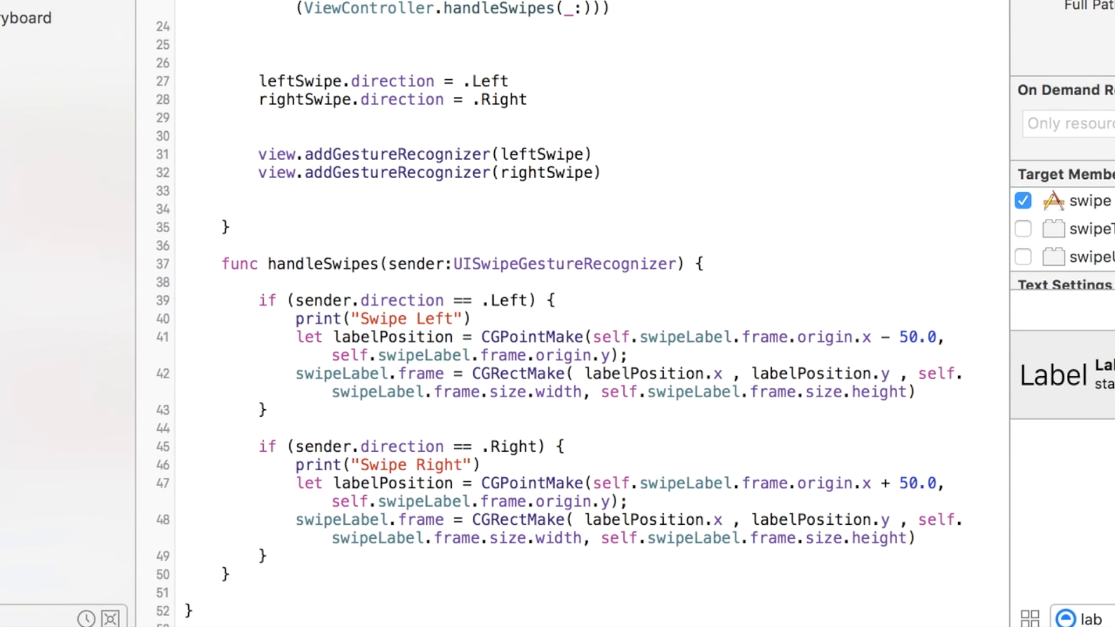
pyautogui.doubleClick(494, 9)
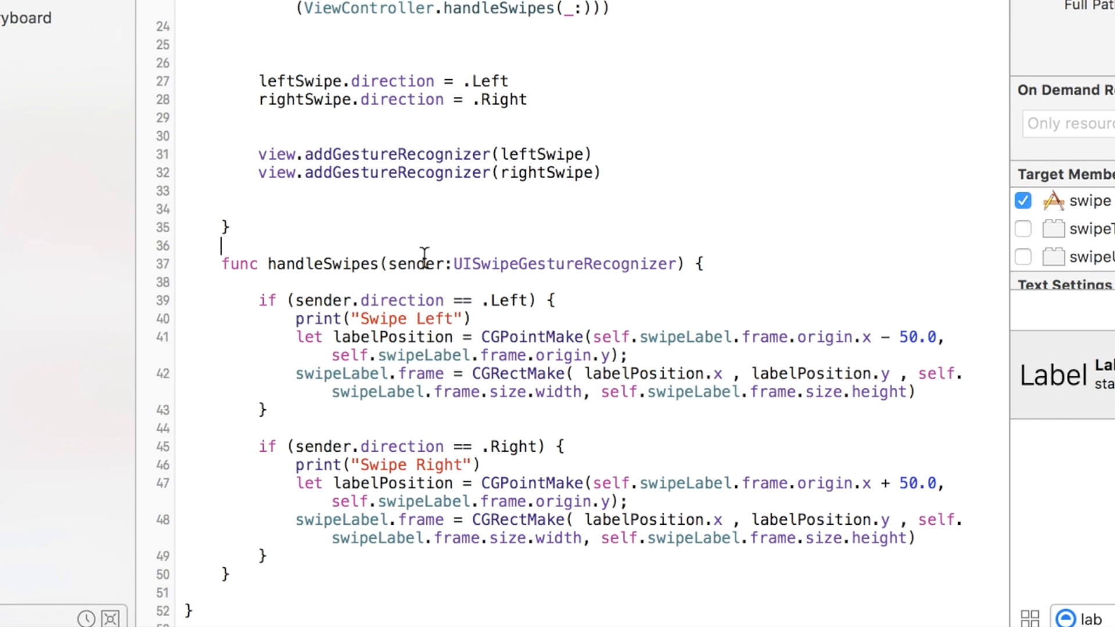
pyautogui.doubleClick(348, 300)
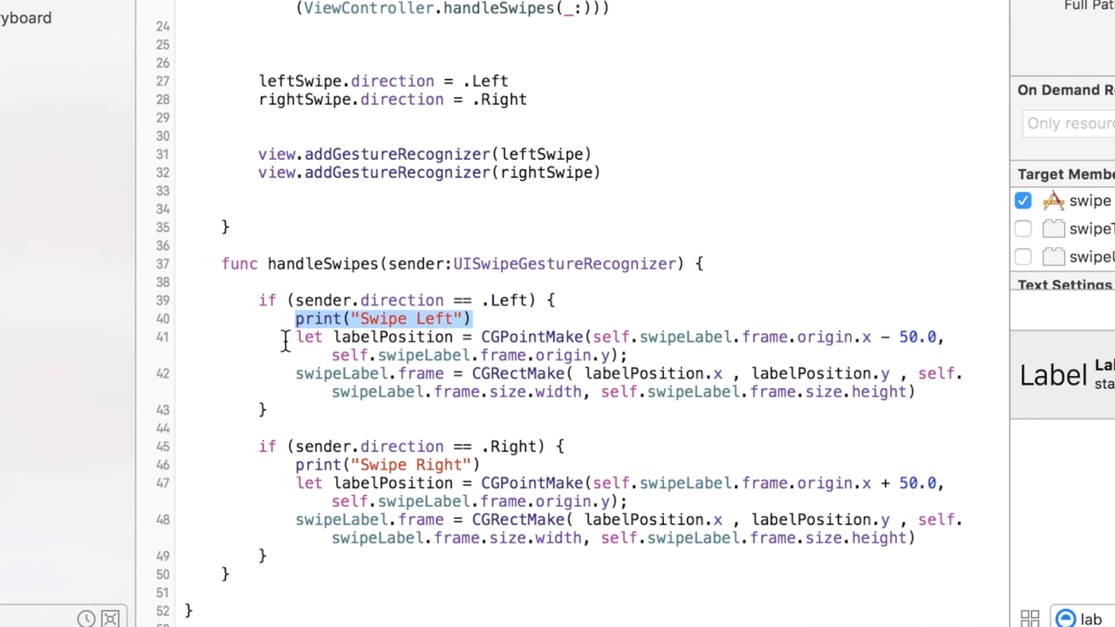
pyautogui.moveTo(389, 361)
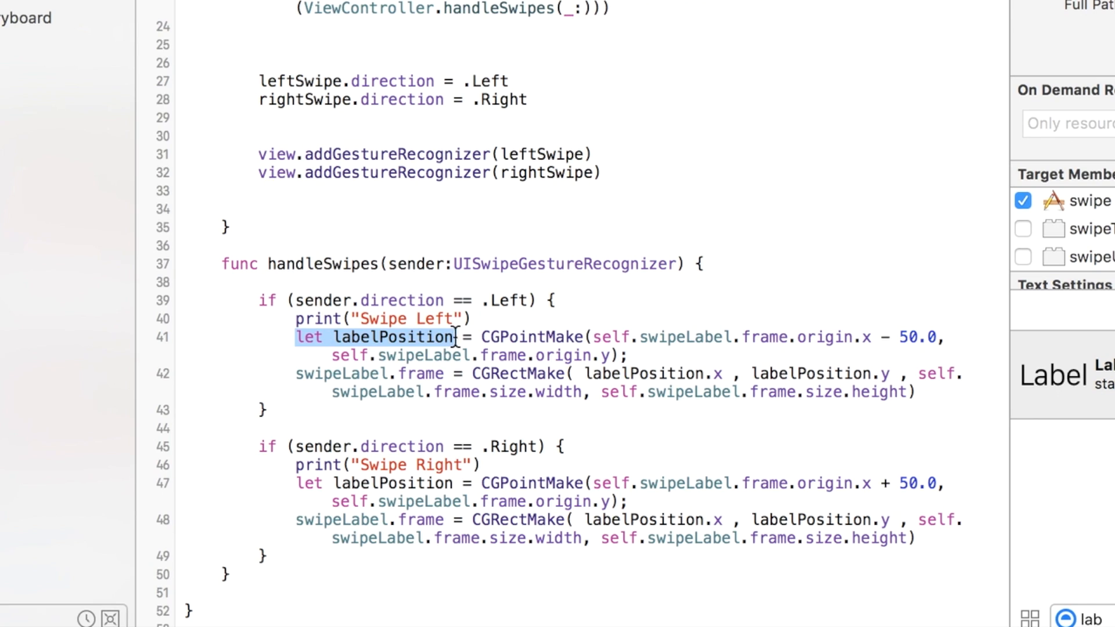
pyautogui.moveTo(469, 340)
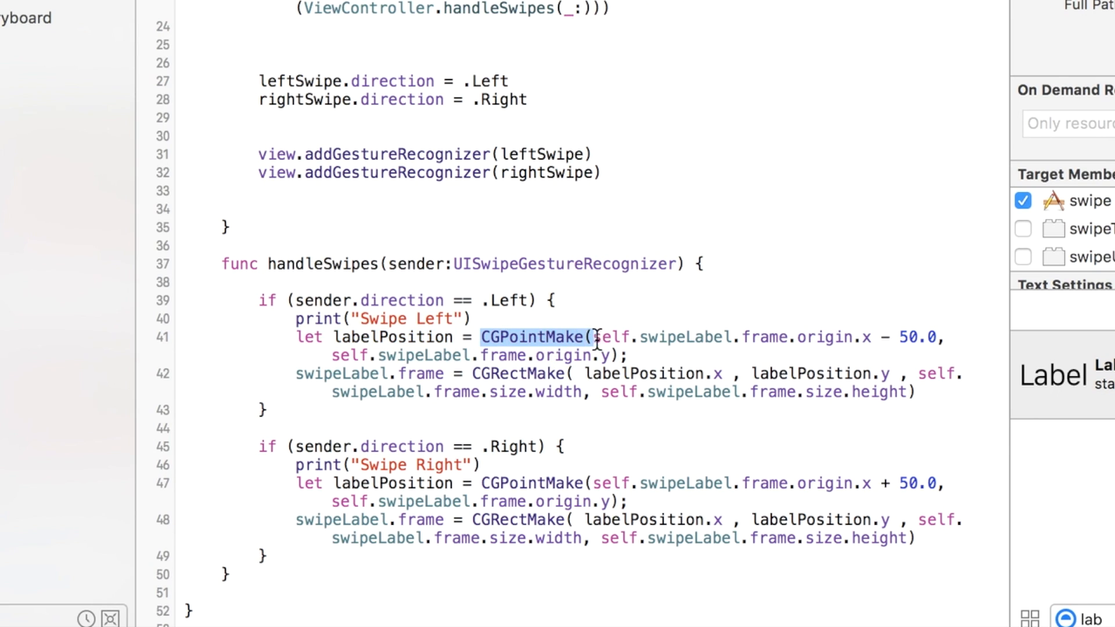
pyautogui.click(588, 337)
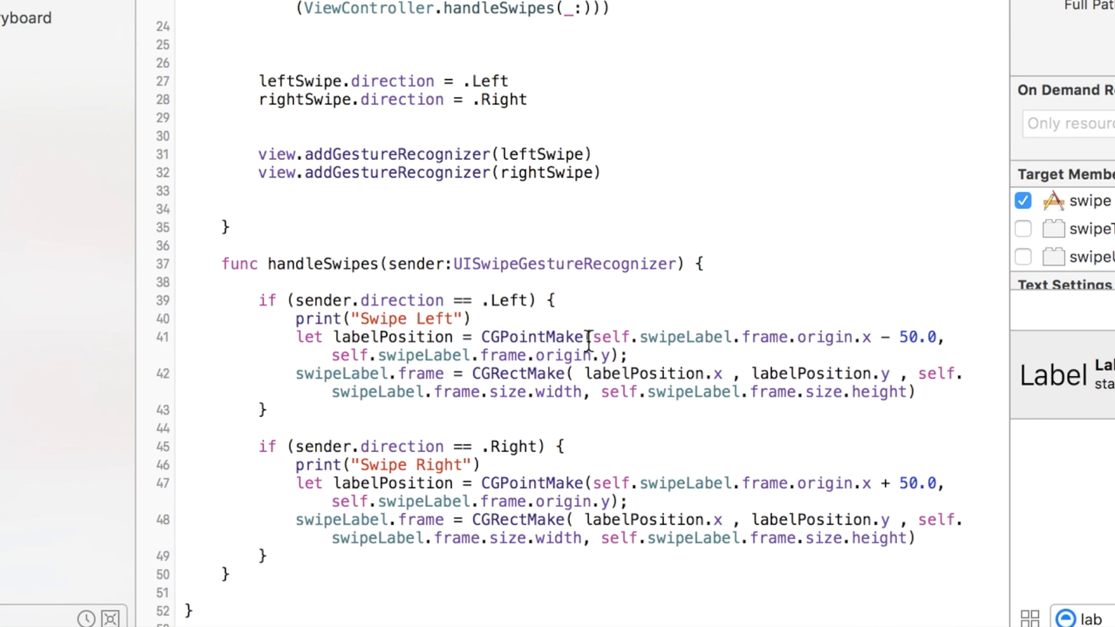
pyautogui.doubleClick(658, 337)
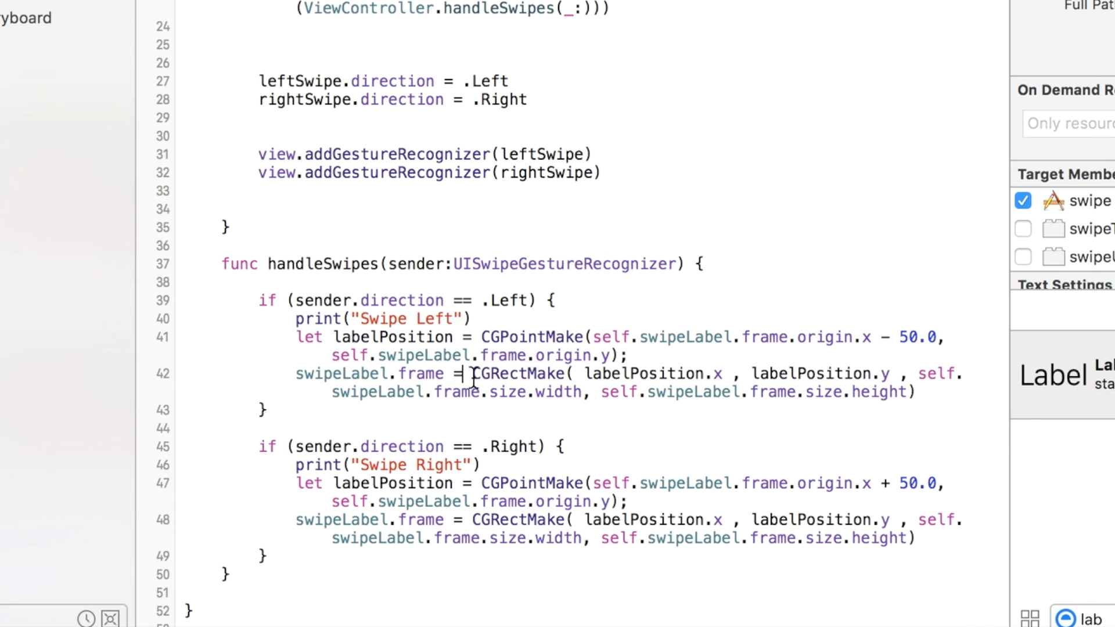
pyautogui.doubleClick(517, 373)
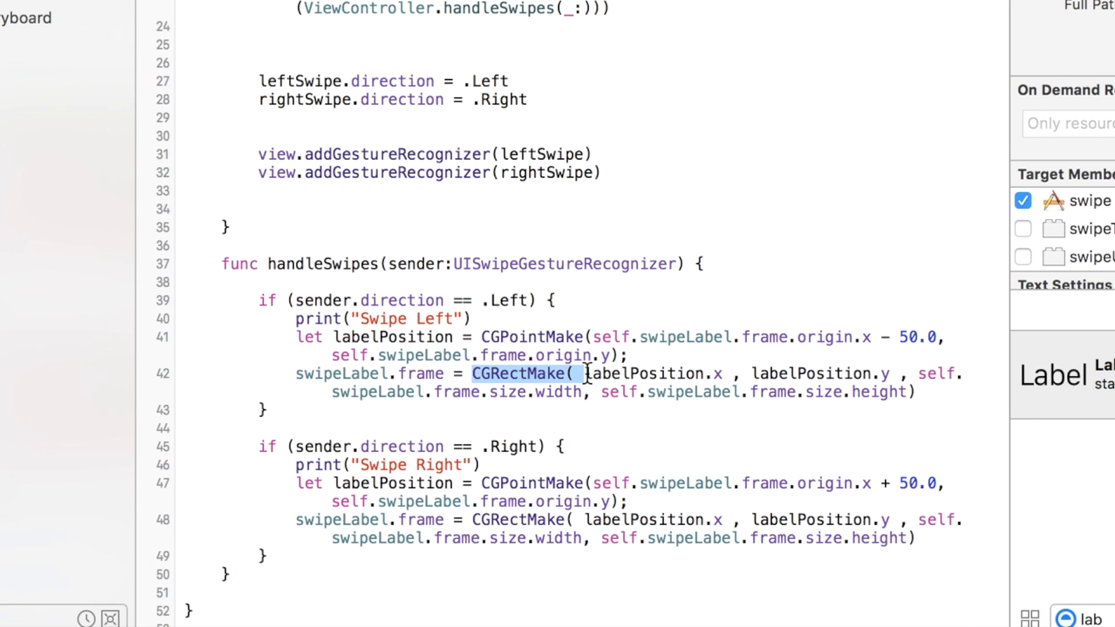
pyautogui.click(582, 373)
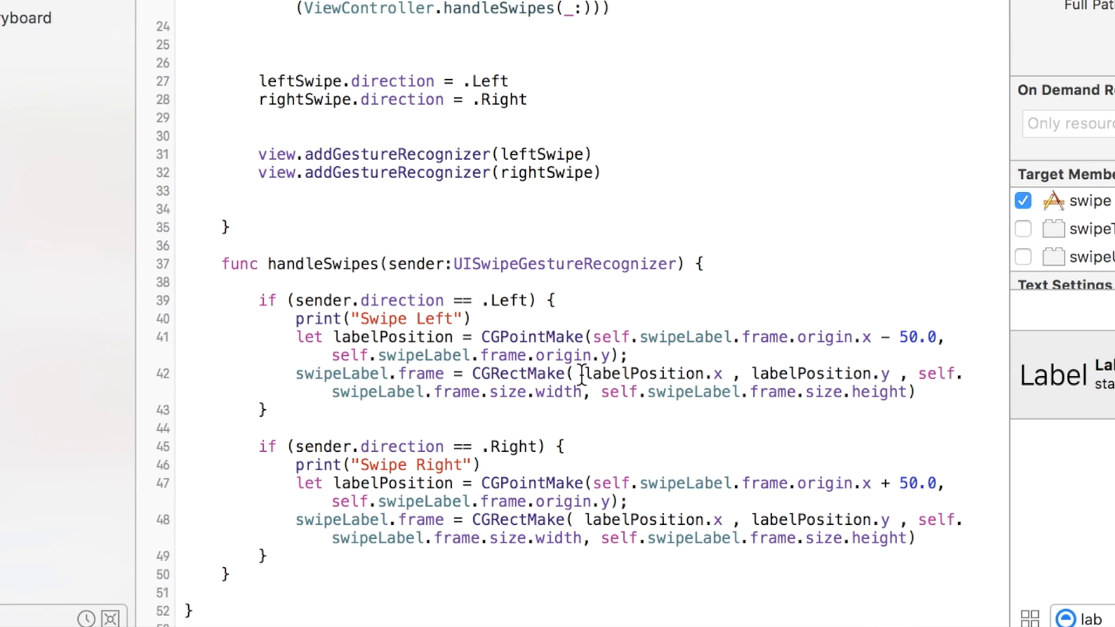
pyautogui.doubleClick(651, 373)
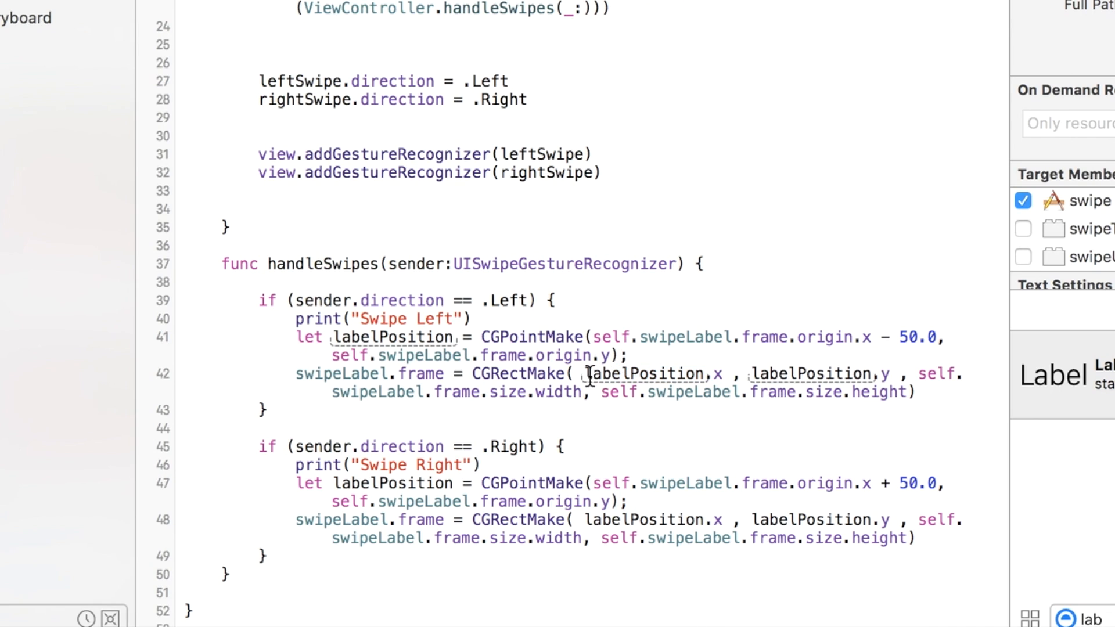
pyautogui.doubleClick(645, 373)
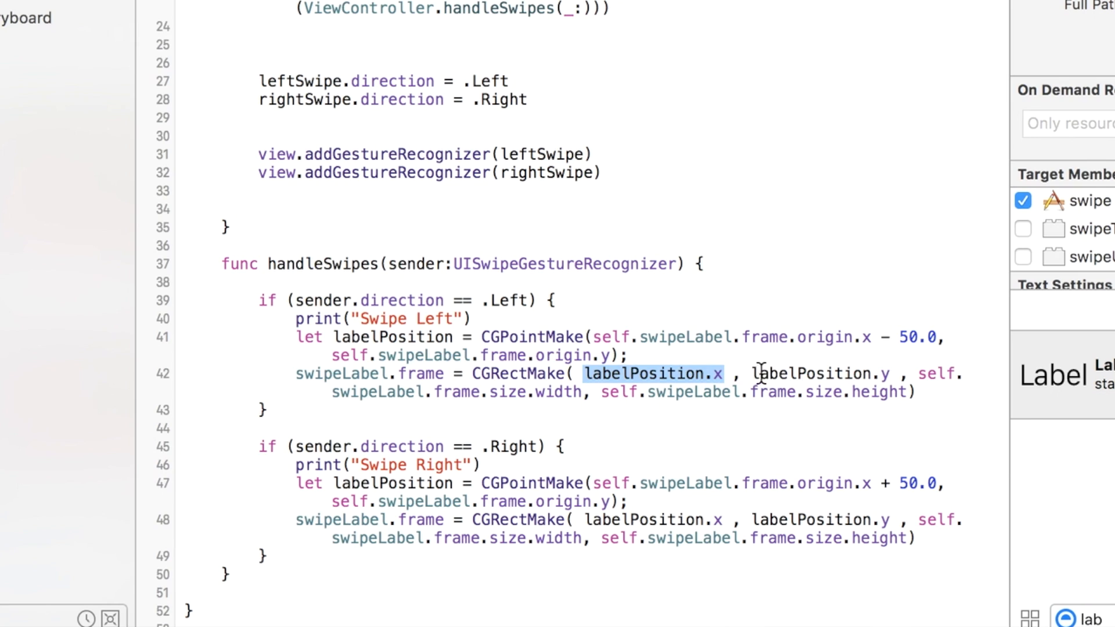
pyautogui.doubleClick(822, 373)
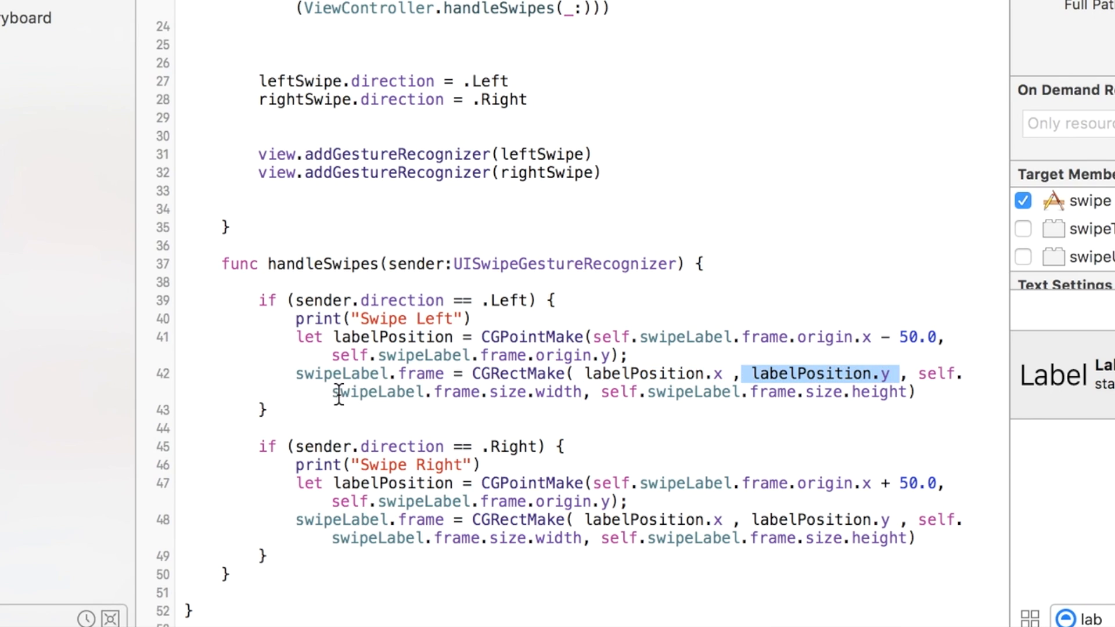
pyautogui.moveTo(704, 384)
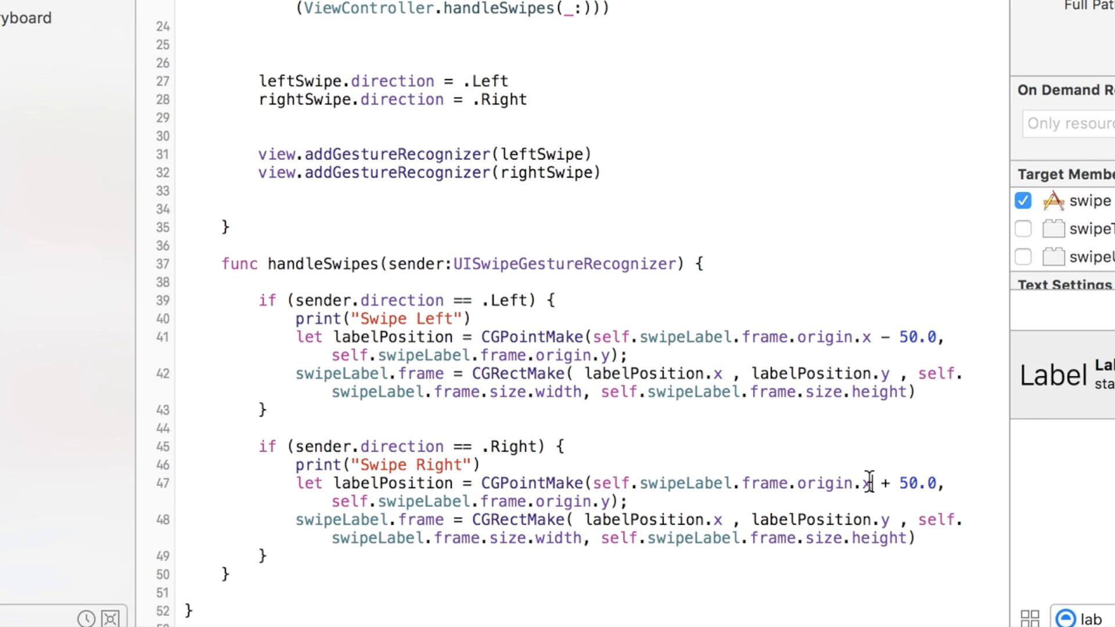
pyautogui.moveTo(872, 483); pyautogui.dragTo(956, 482)
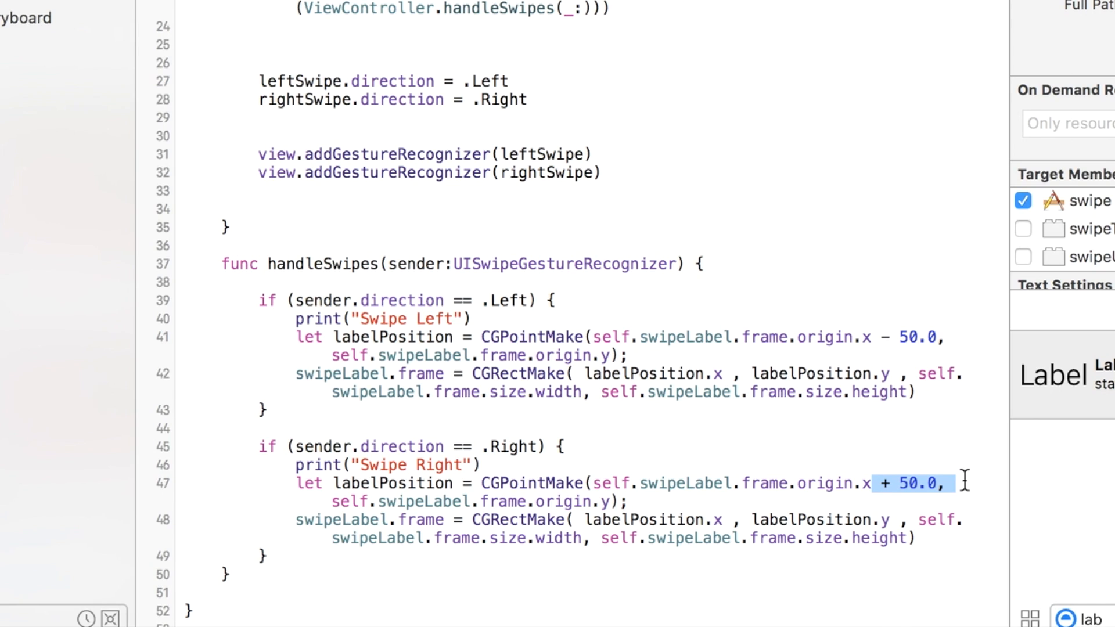
pyautogui.moveTo(636, 320)
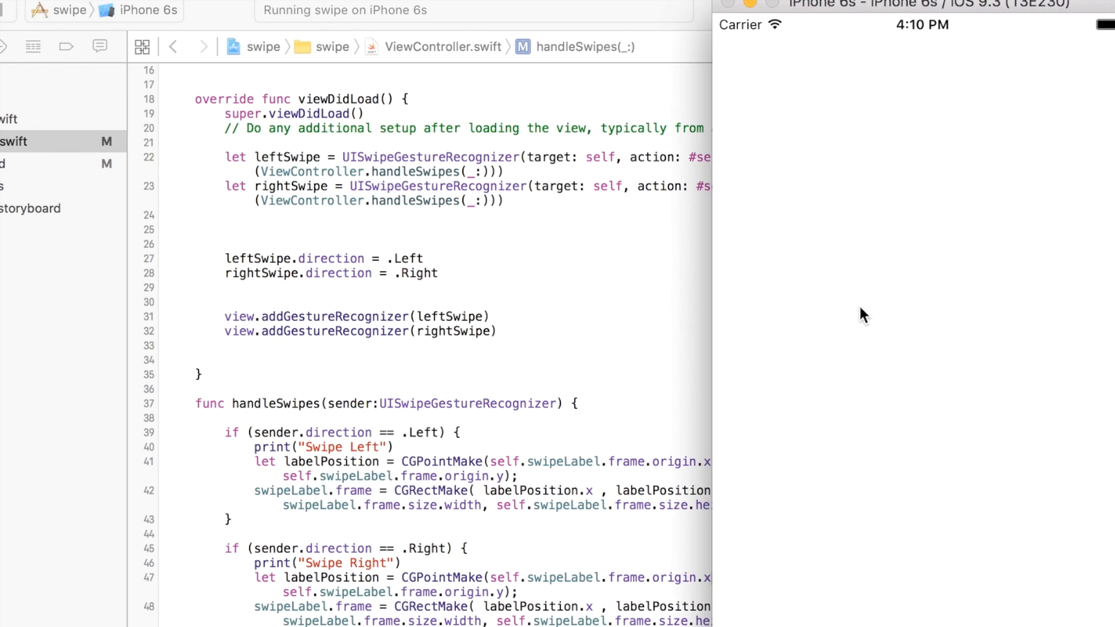
pyautogui.moveTo(886, 6)
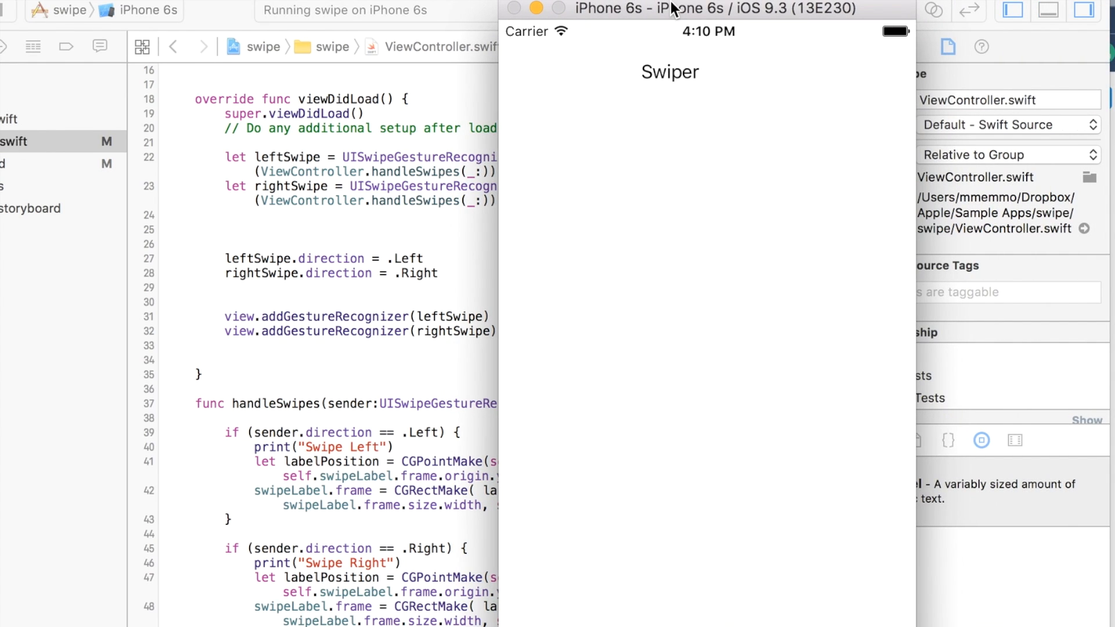
pyautogui.moveTo(667, 82)
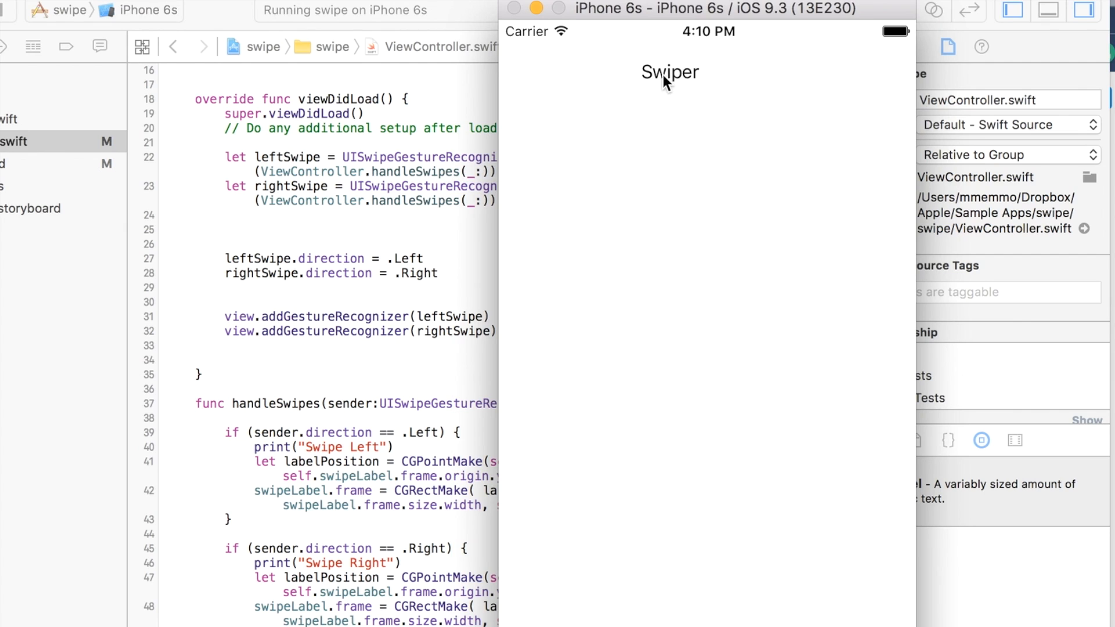
pyautogui.moveTo(747, 98)
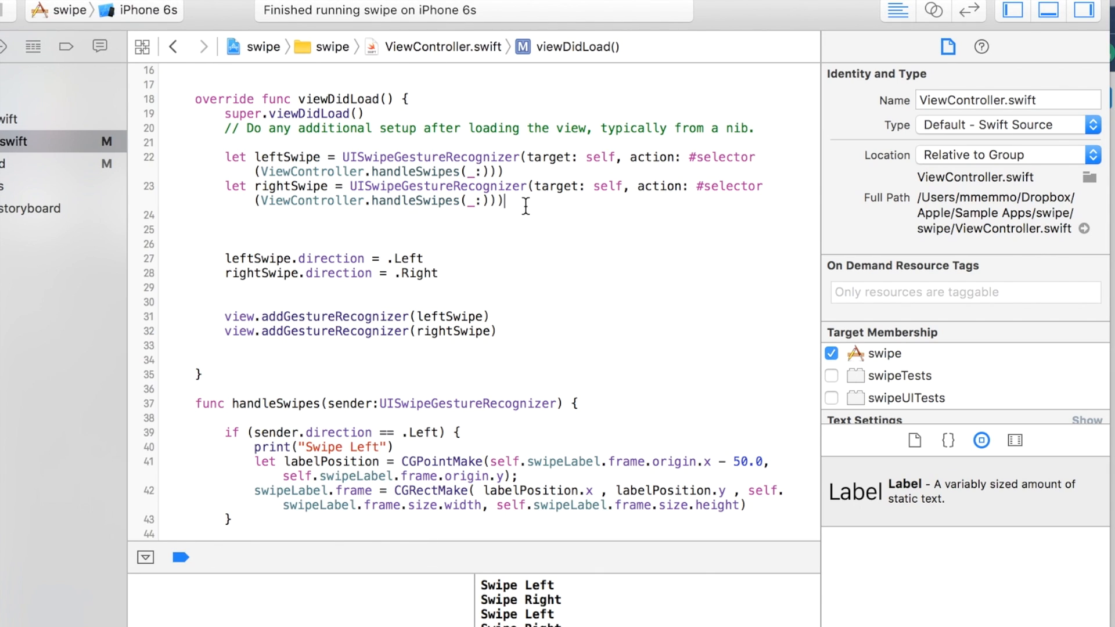
# Declare let downSwipe = UISwipeGestureRecognizer(target: self) with the handleSwipes selector below rightSwipe.
pyautogui.write('let downSwipe = UISwipeGestureRecognizer(target: self, action: #selector(ViewController.handleSwipes(_:)))')
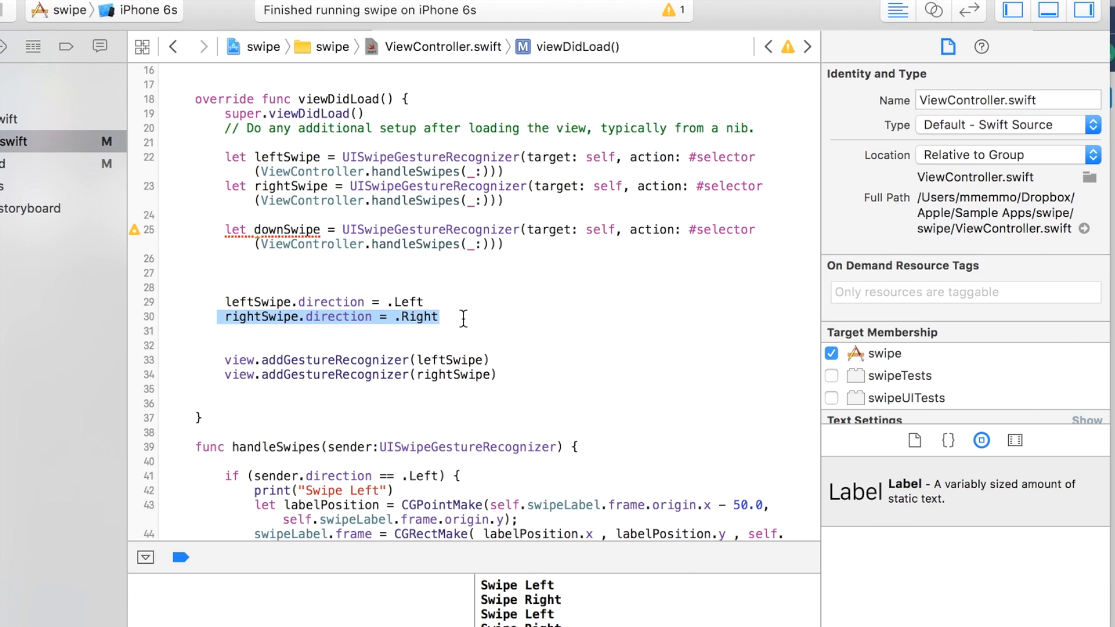
pyautogui.moveTo(263, 325)
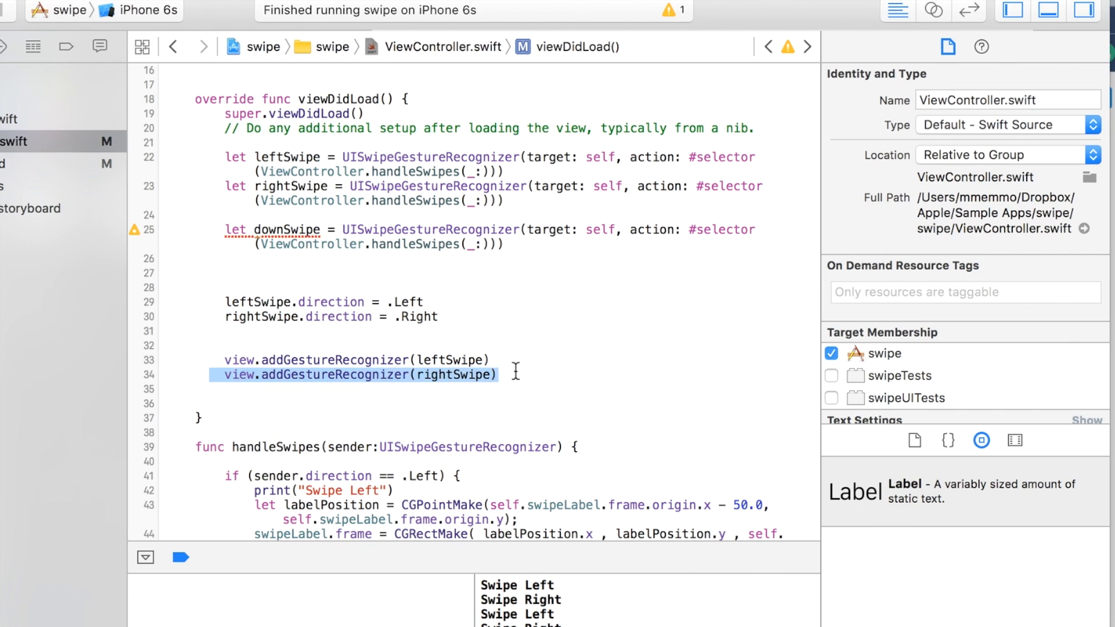
pyautogui.scroll(-3)
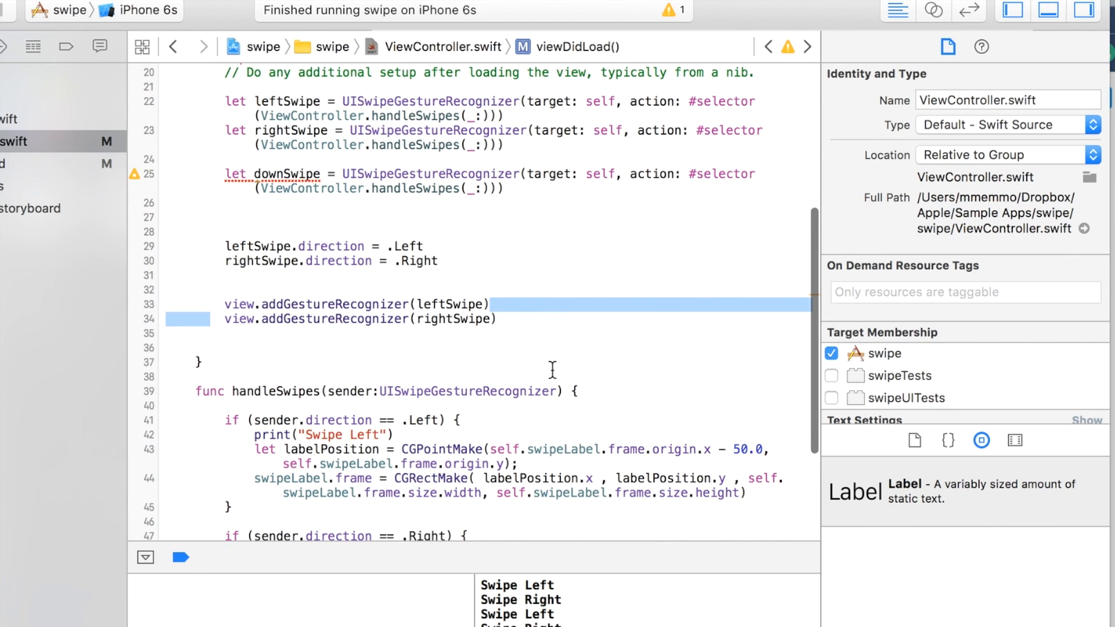
pyautogui.scroll(-3)
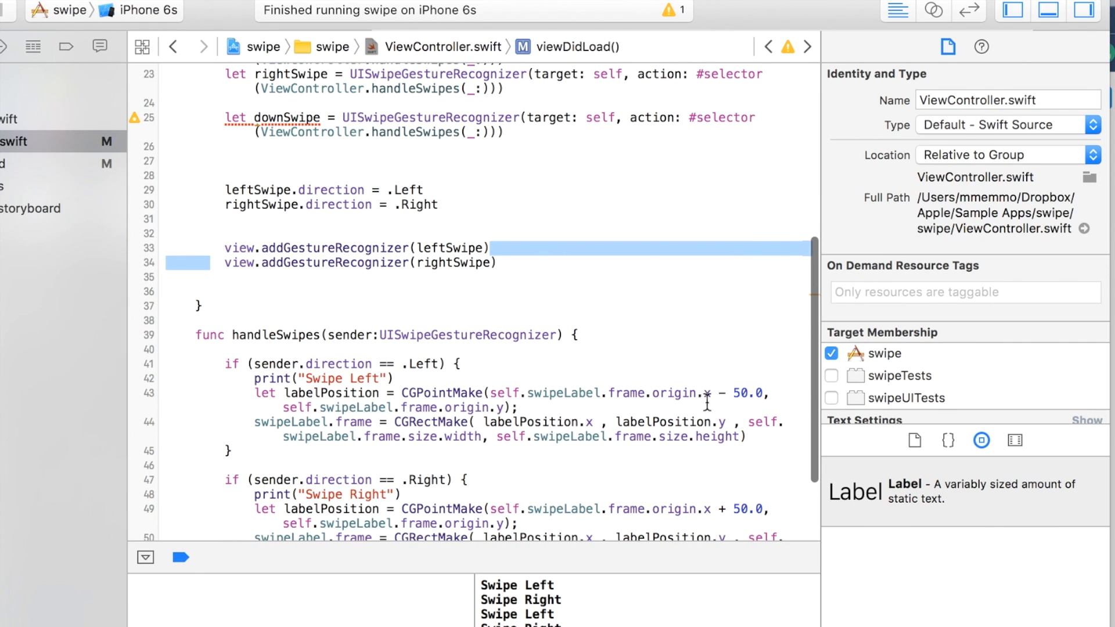